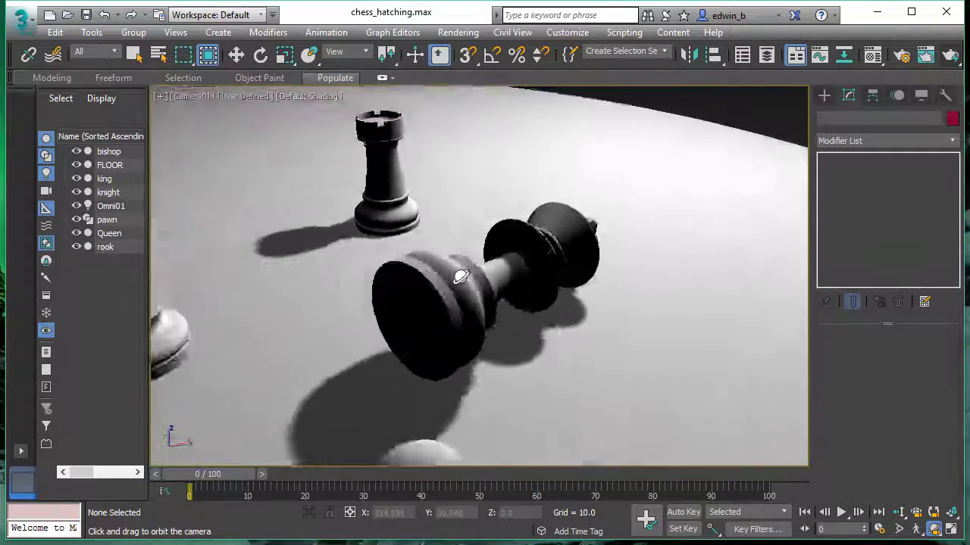
# - Orbit the viewport around the fallen chess pieces
pyautogui.moveTo(460, 276); pyautogui.dragTo(328, 307)
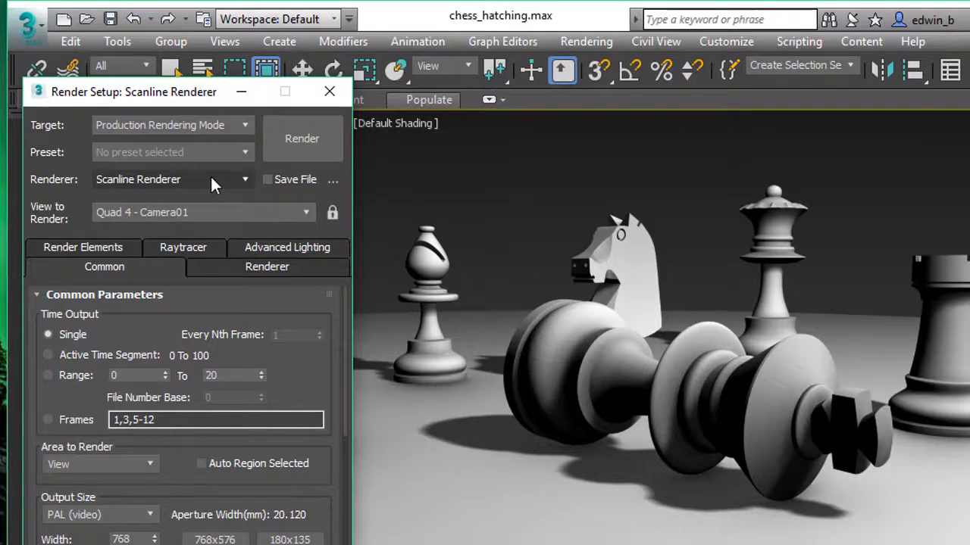
# - Open Environment and Effects, select finalToon, configure its File Output for line export and render
pyautogui.click(458, 32)
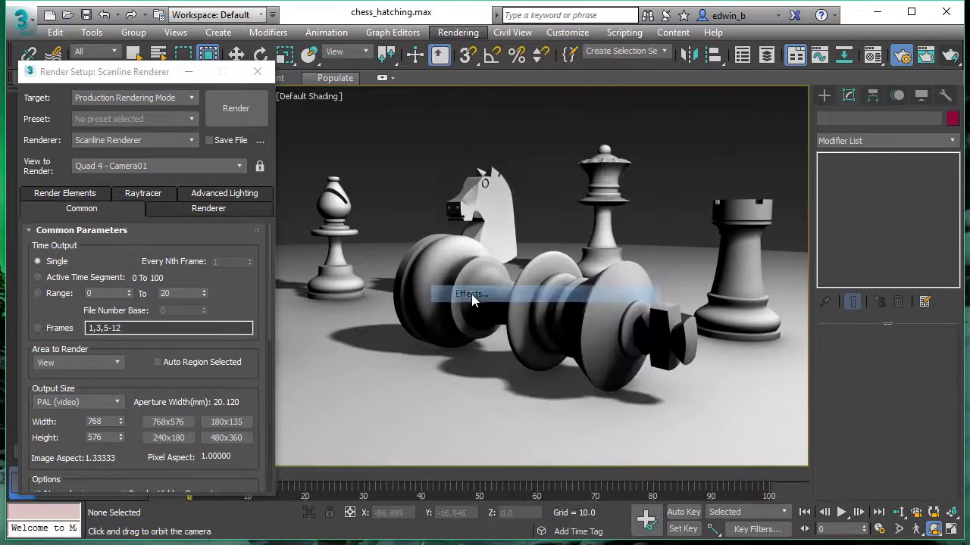
pyautogui.click(471, 294)
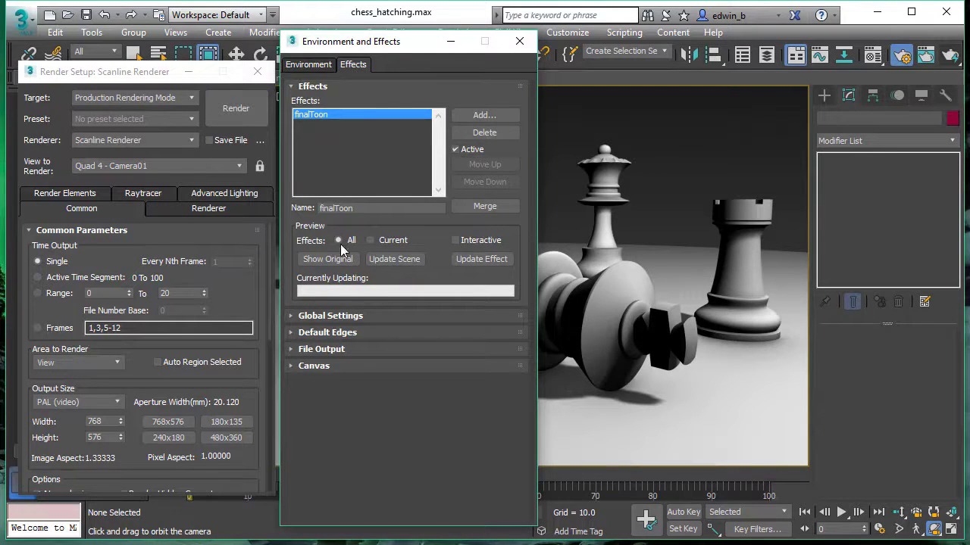
pyautogui.click(330, 315)
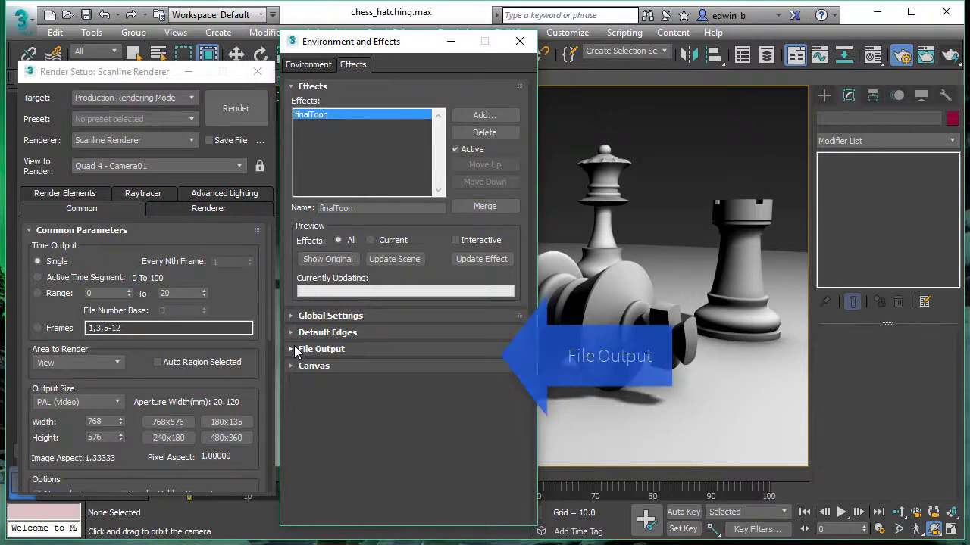
pyautogui.click(291, 349)
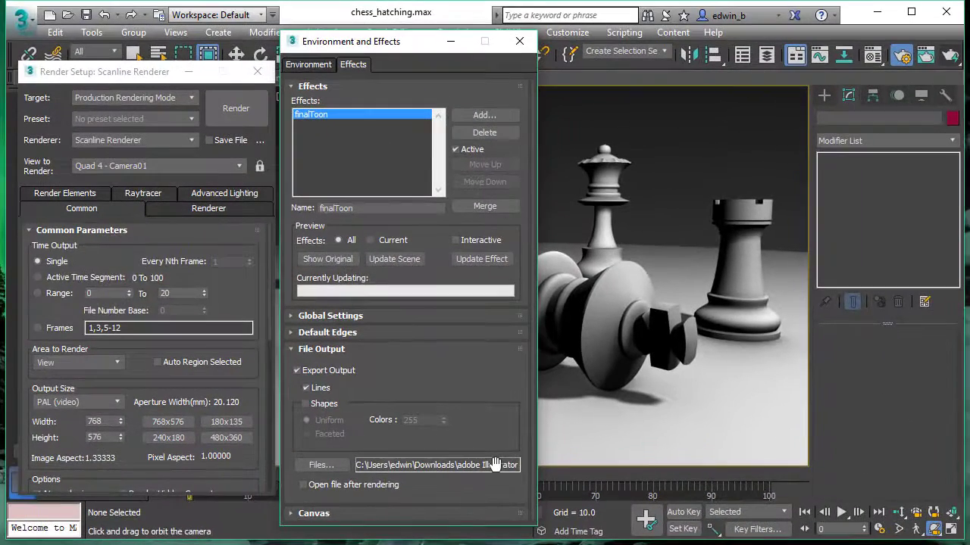
pyautogui.click(235, 108)
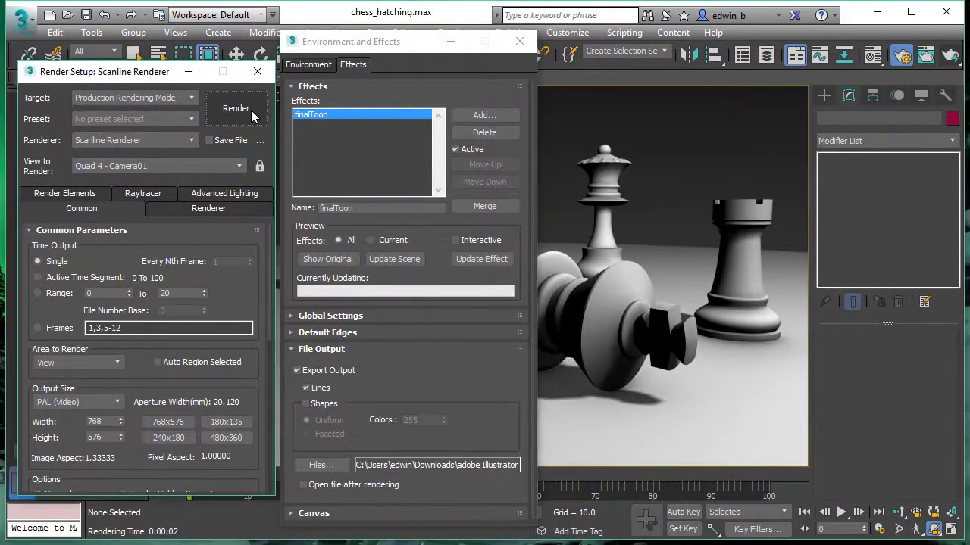
# - Render the chess scene as black outline art, producing chess.ai
pyautogui.click(236, 108)
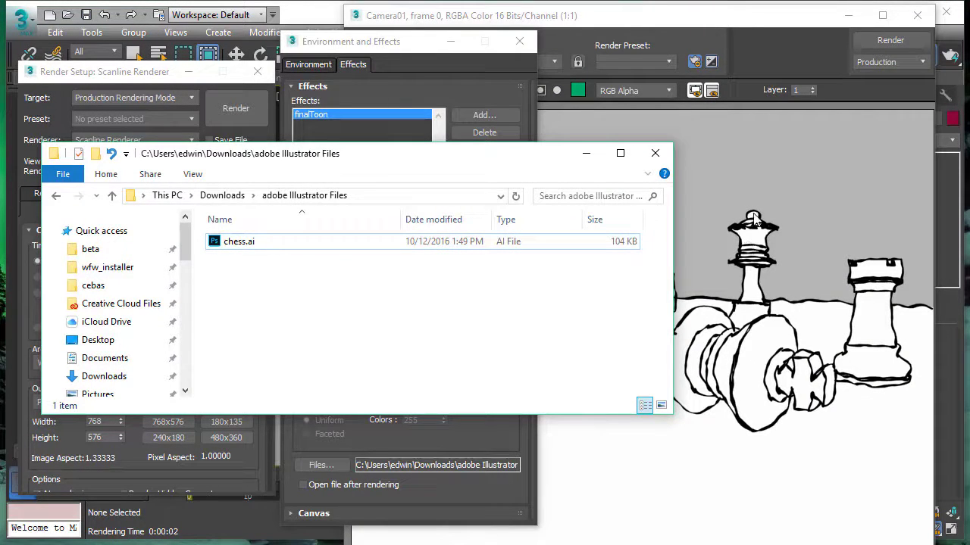
pyautogui.moveTo(657, 269)
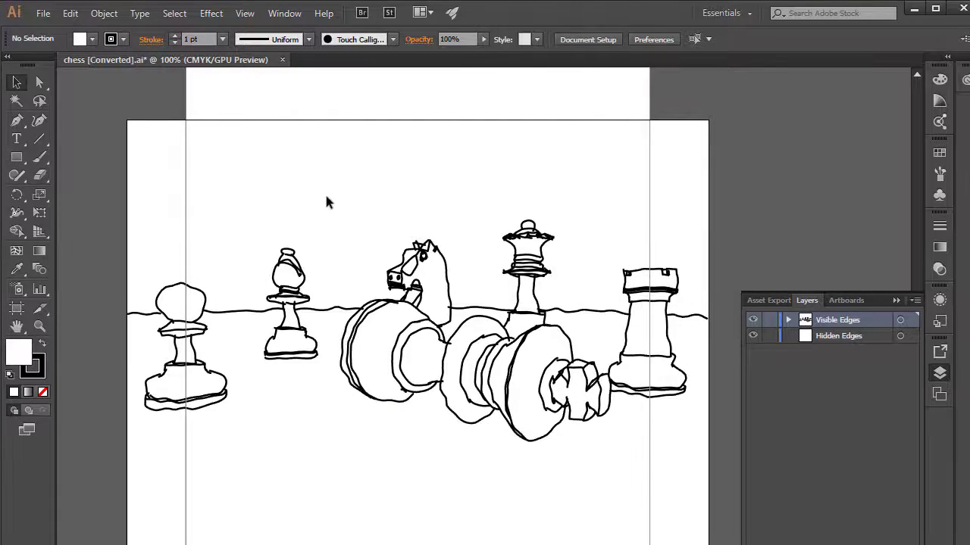
pyautogui.moveTo(89, 134)
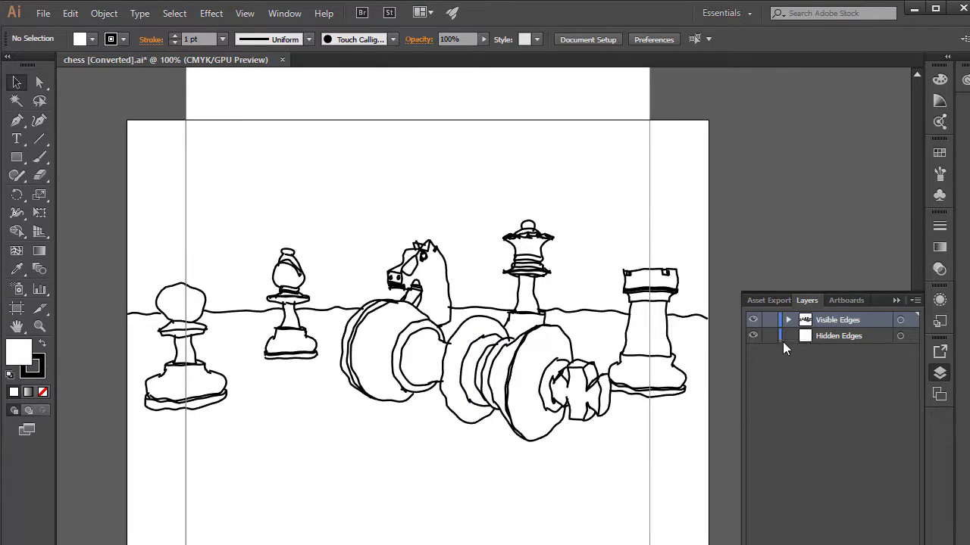
# - Select the Hidden Edges layer and expand Visible Edges to list each piece's lines
pyautogui.click(838, 335)
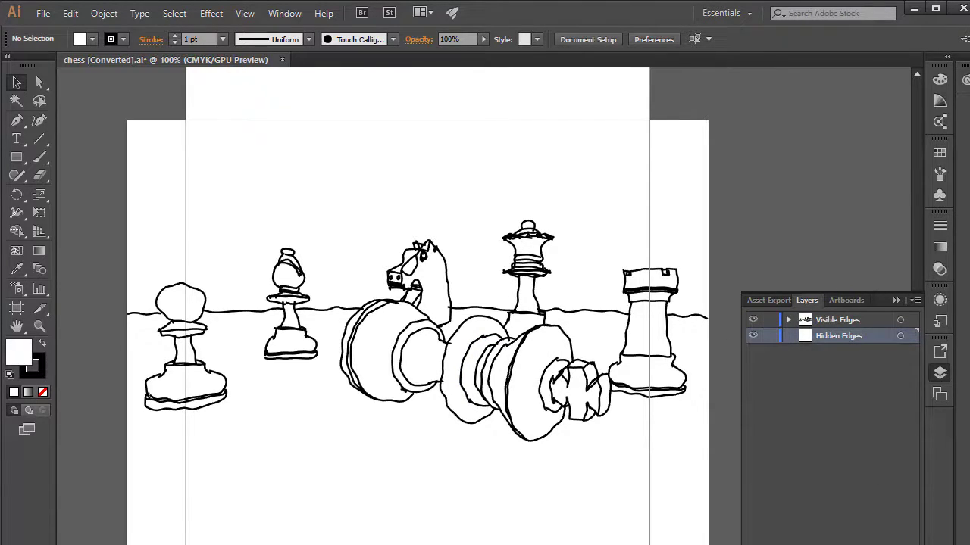
pyautogui.click(788, 319)
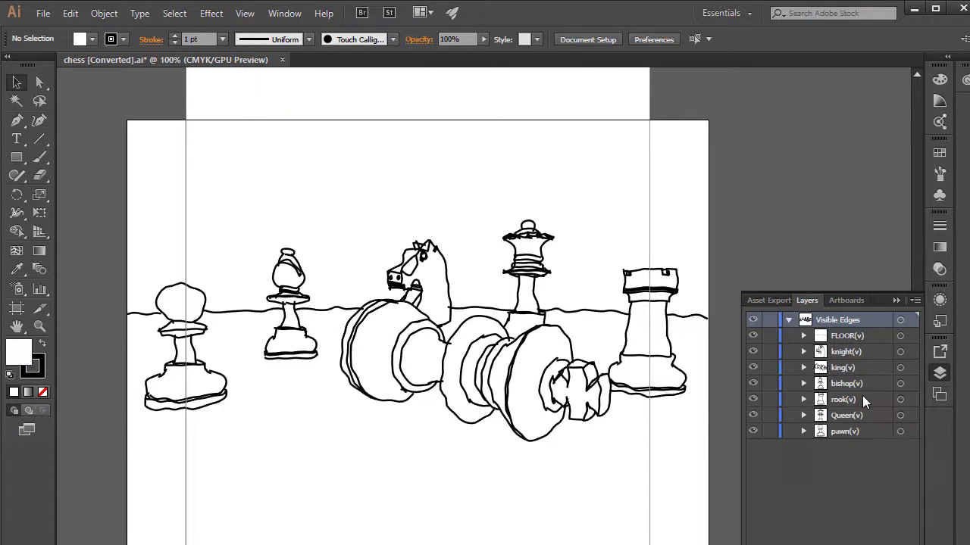
pyautogui.moveTo(849, 346)
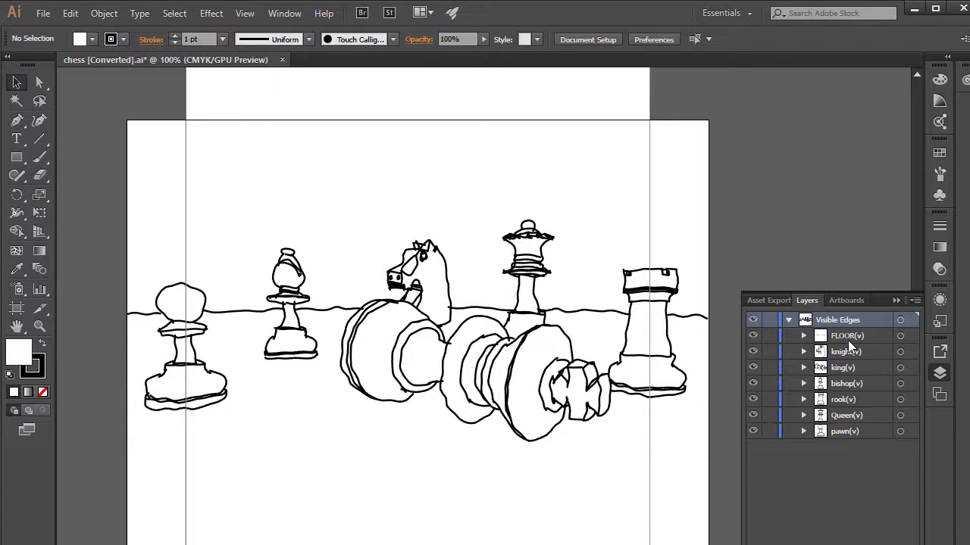
pyautogui.moveTo(866, 347)
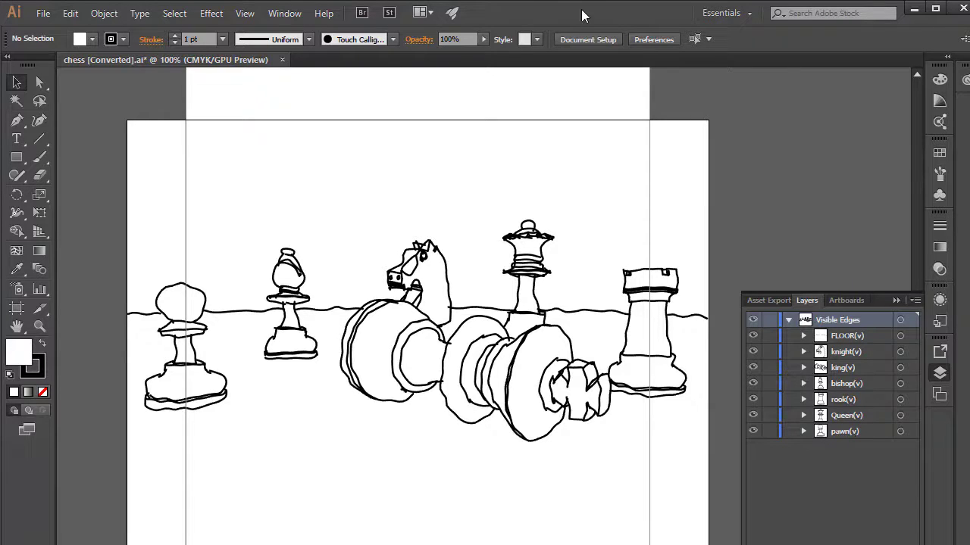
pyautogui.moveTo(525, 14)
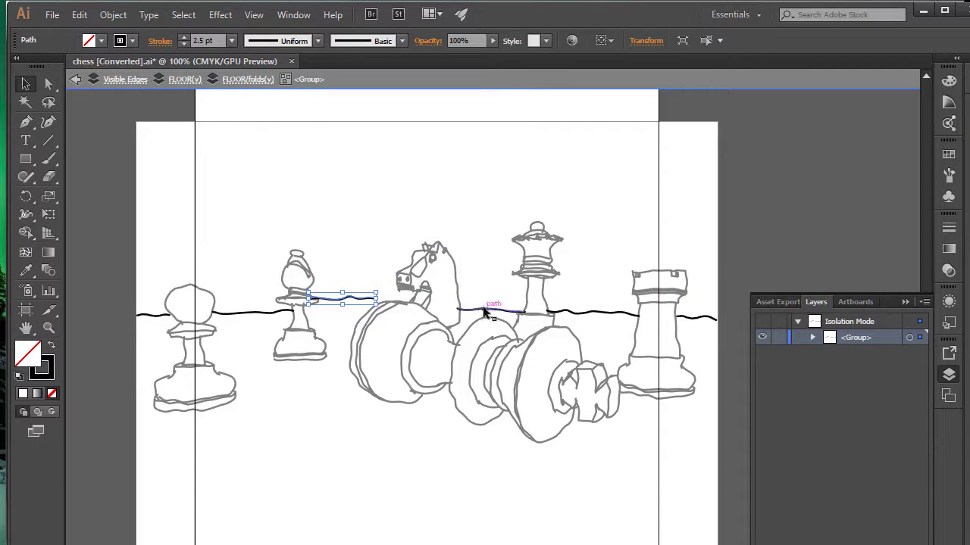
pyautogui.moveTo(341, 299); pyautogui.dragTo(493, 299)
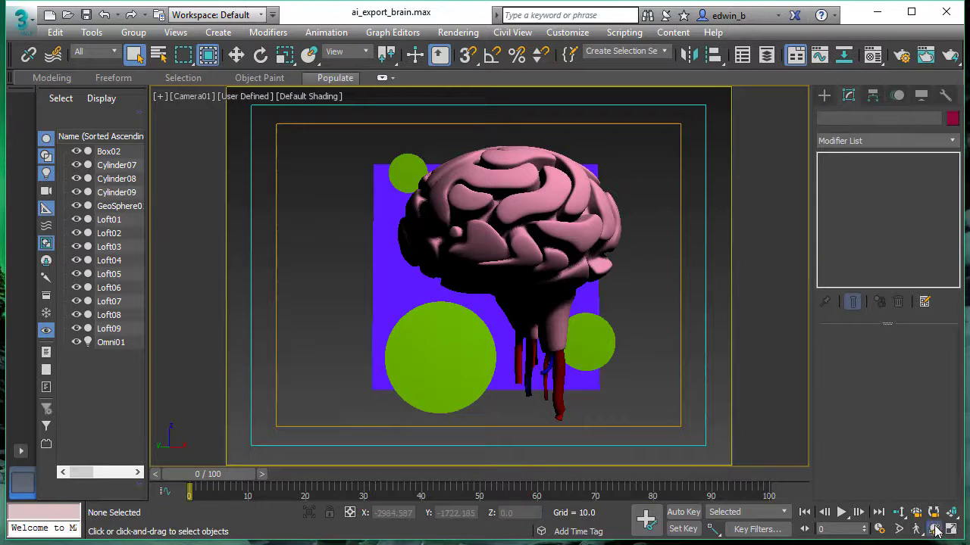
pyautogui.moveTo(492, 272); pyautogui.dragTo(394, 192)
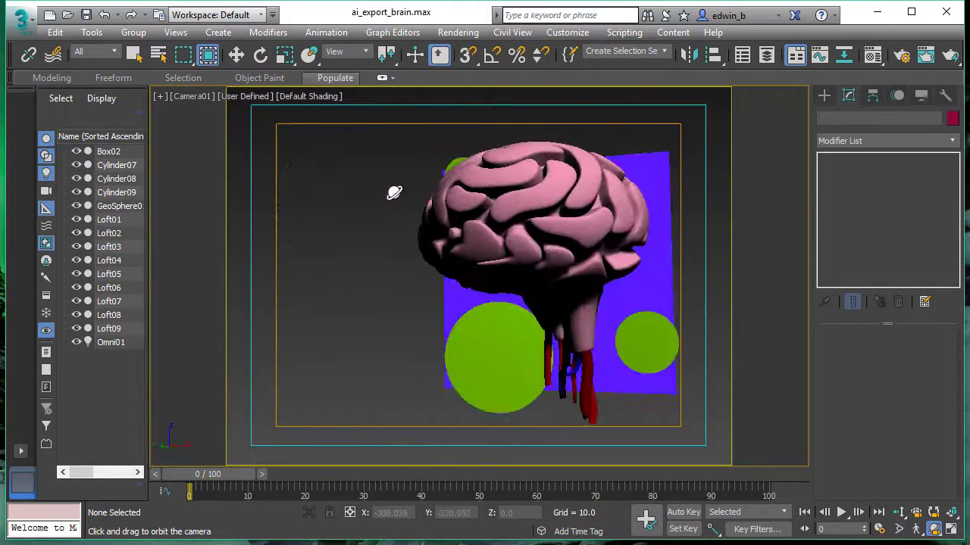
pyautogui.moveTo(484, 272); pyautogui.dragTo(515, 265)
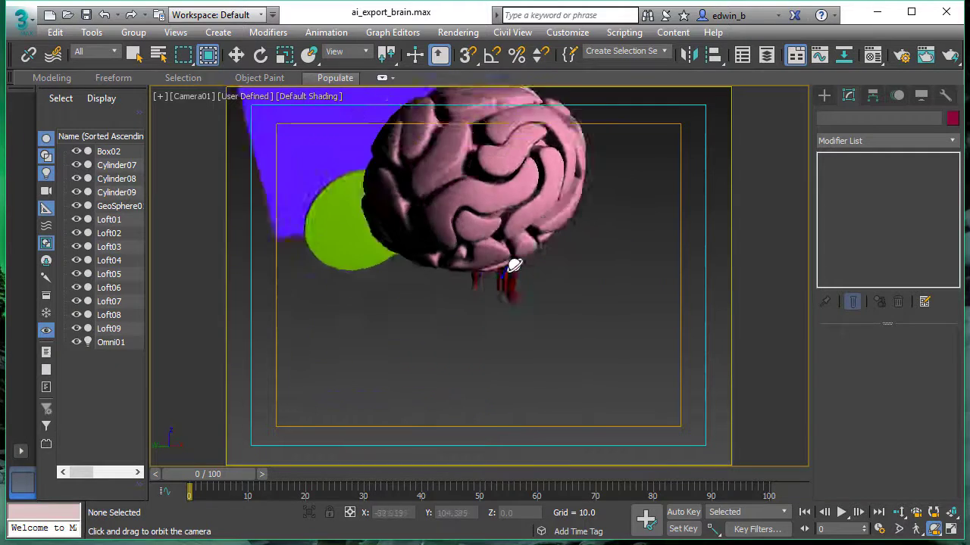
pyautogui.moveTo(515, 265); pyautogui.dragTo(523, 243)
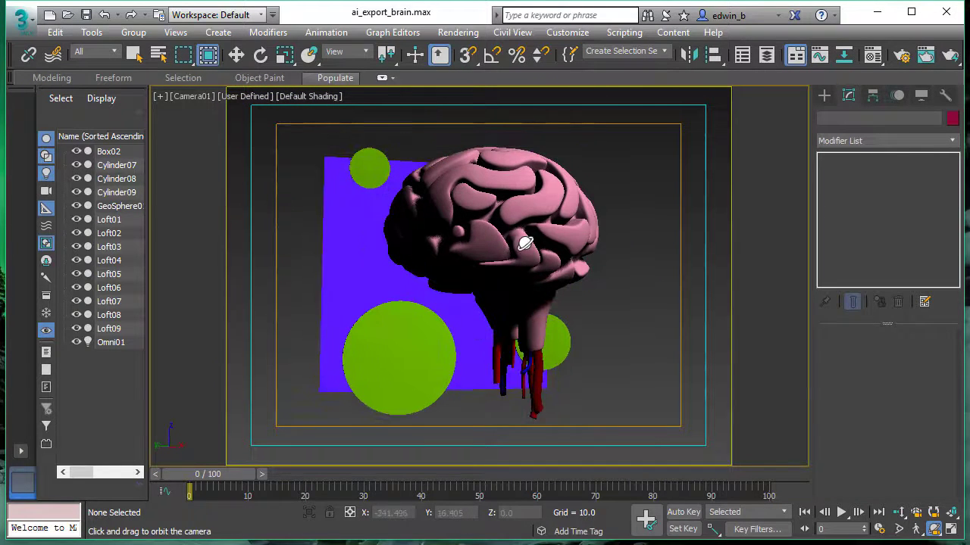
pyautogui.moveTo(524, 243); pyautogui.dragTo(561, 144)
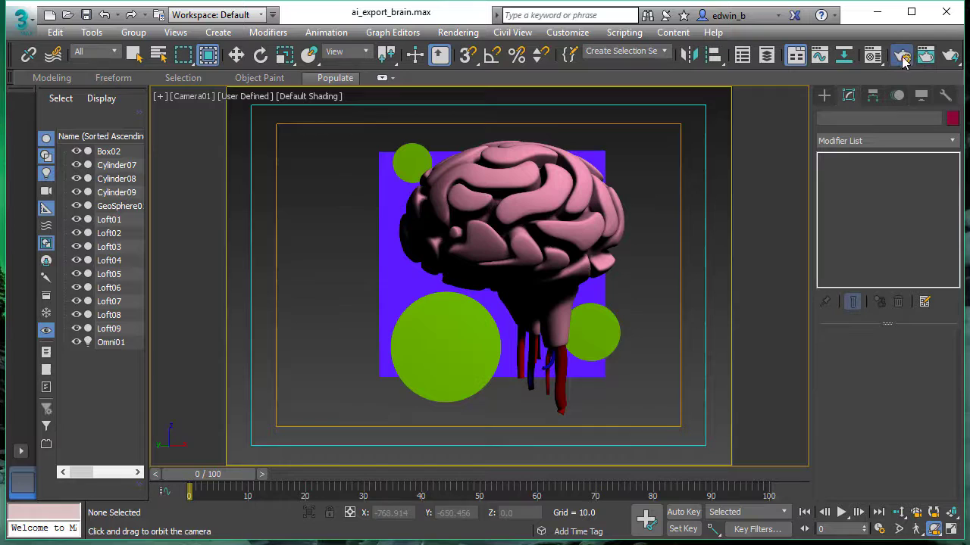
pyautogui.click(901, 54)
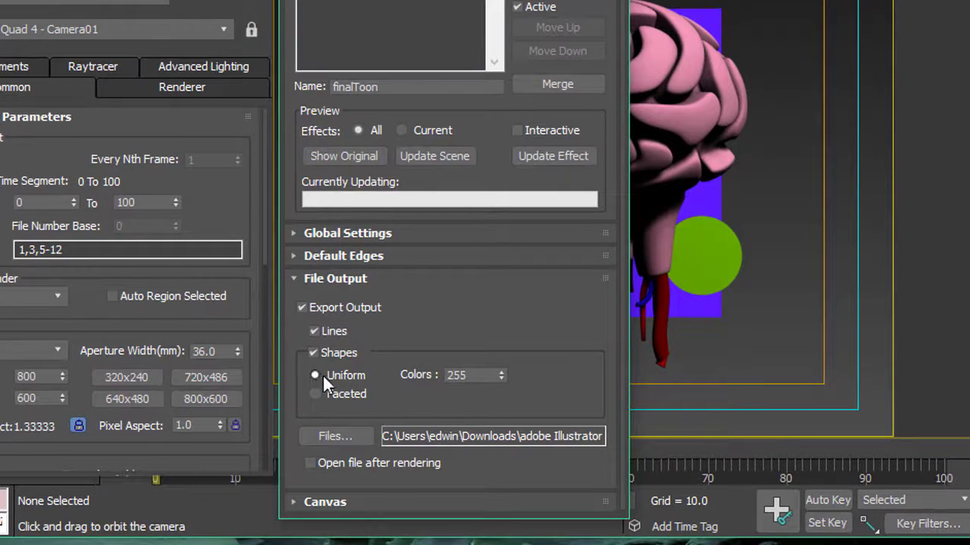
pyautogui.moveTo(498, 380)
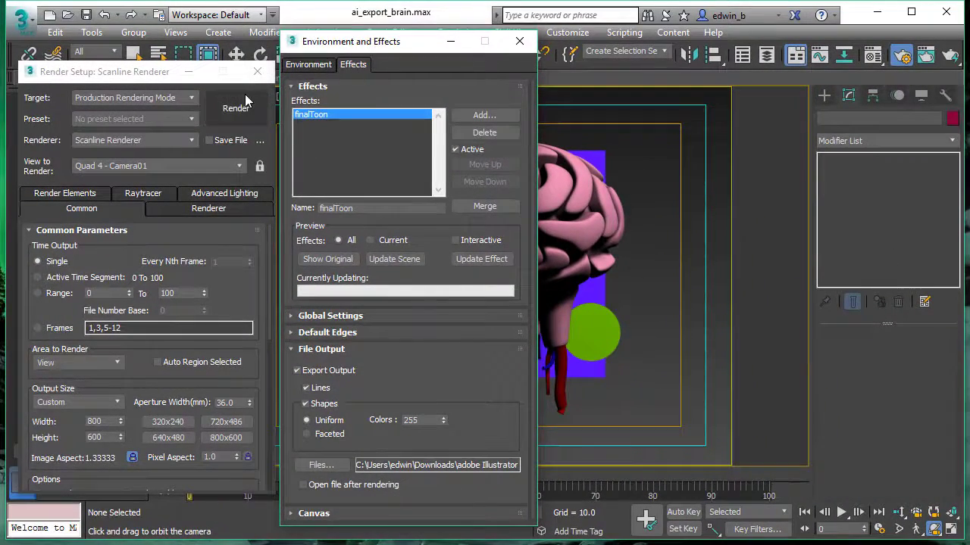
# - Render the Quad 4 - Camera01 view with finalToon outlines
pyautogui.click(236, 108)
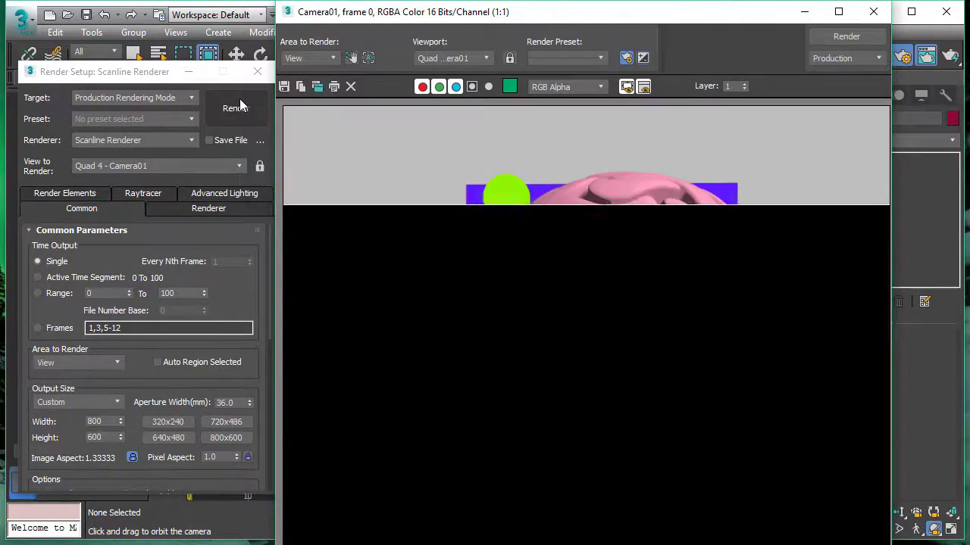
pyautogui.click(236, 108)
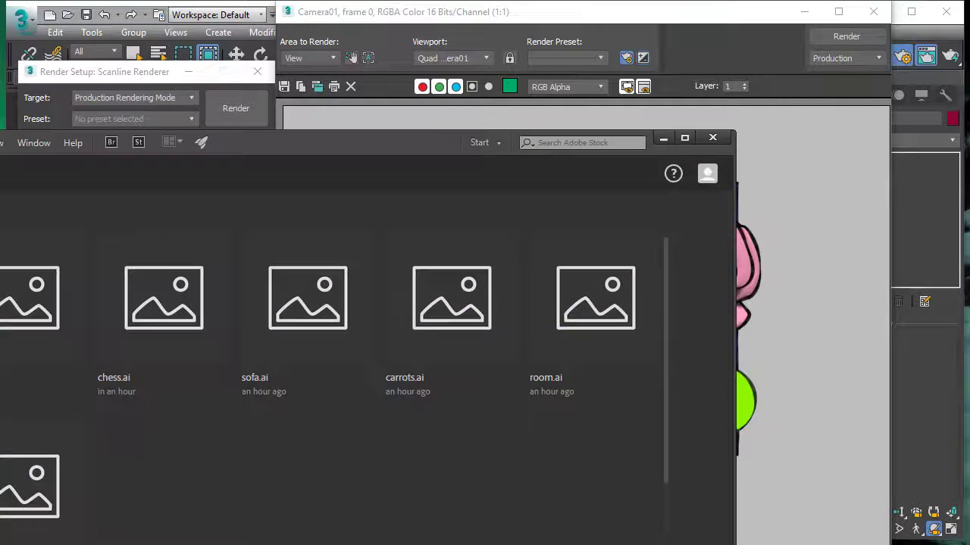
pyautogui.moveTo(303, 146)
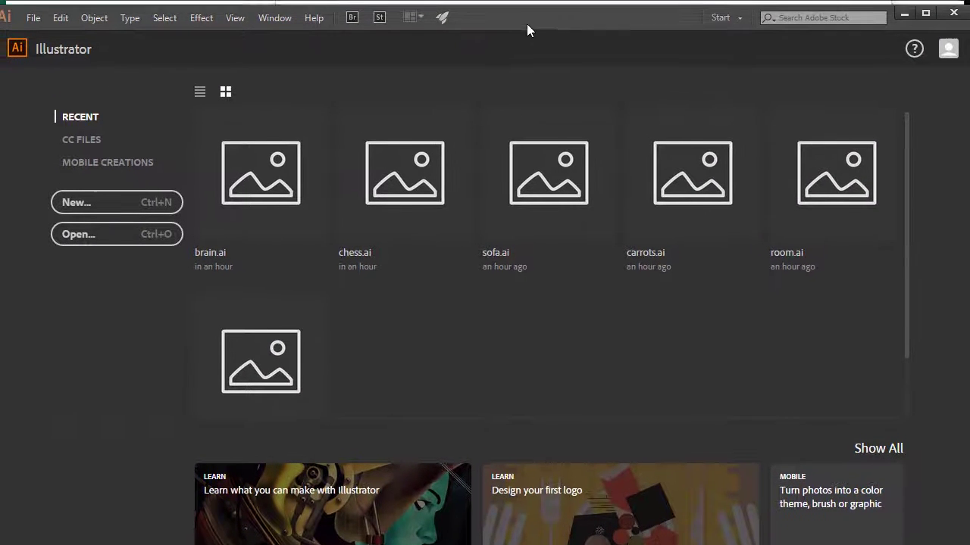
pyautogui.moveTo(275, 170)
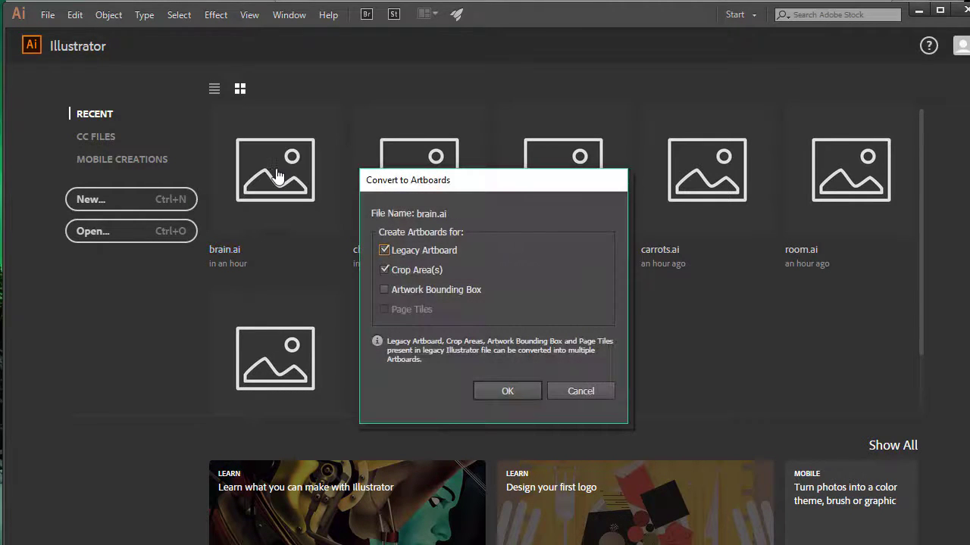
# - Confirm converting brain.ai to artboards
pyautogui.click(507, 390)
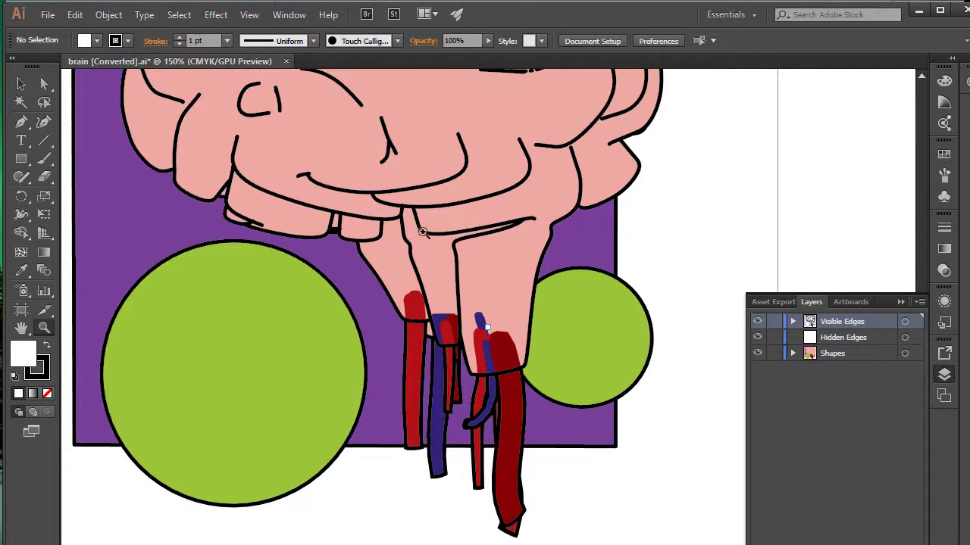
# - Delete the Hidden Edges layer, expand Shapes and pick GeoSphere to move it to the top
pyautogui.click(455, 353)
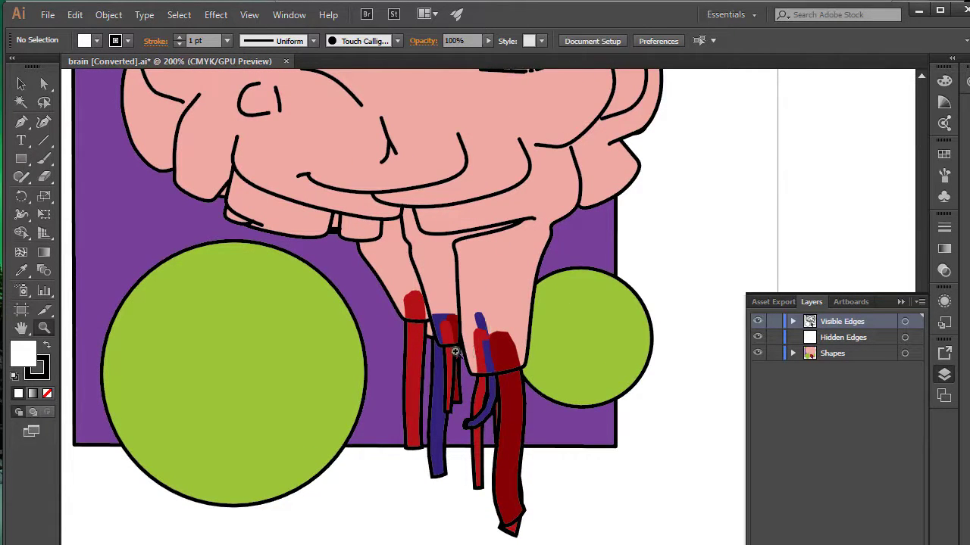
pyautogui.click(843, 337)
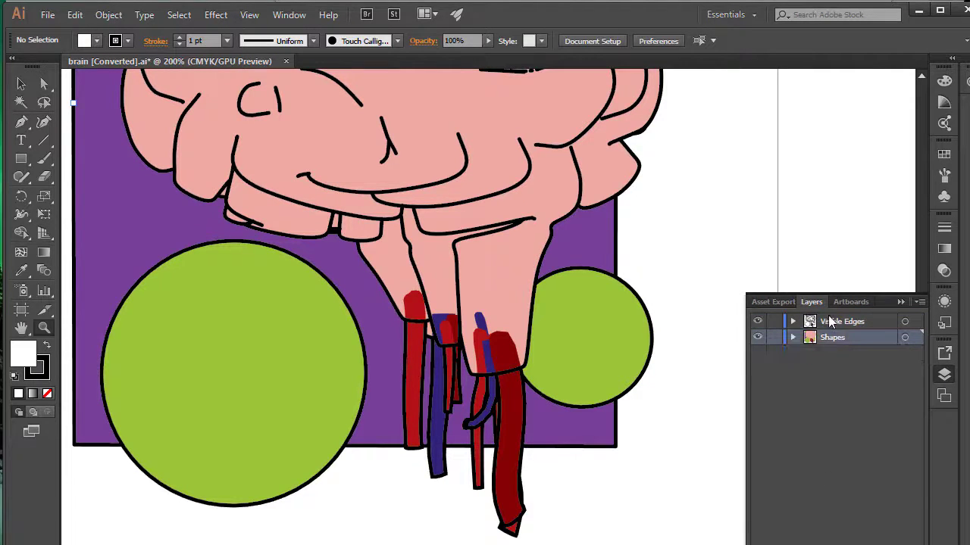
pyautogui.click(792, 337)
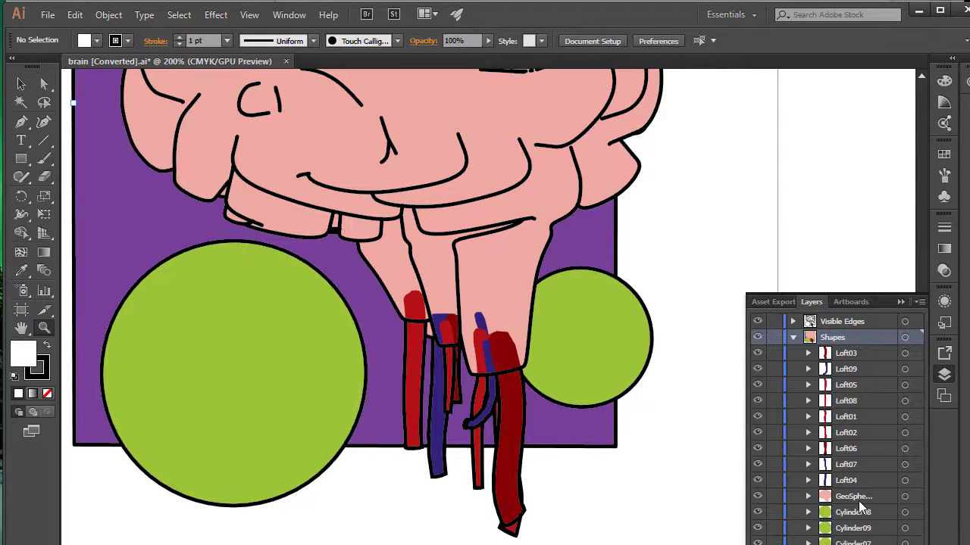
pyautogui.click(853, 496)
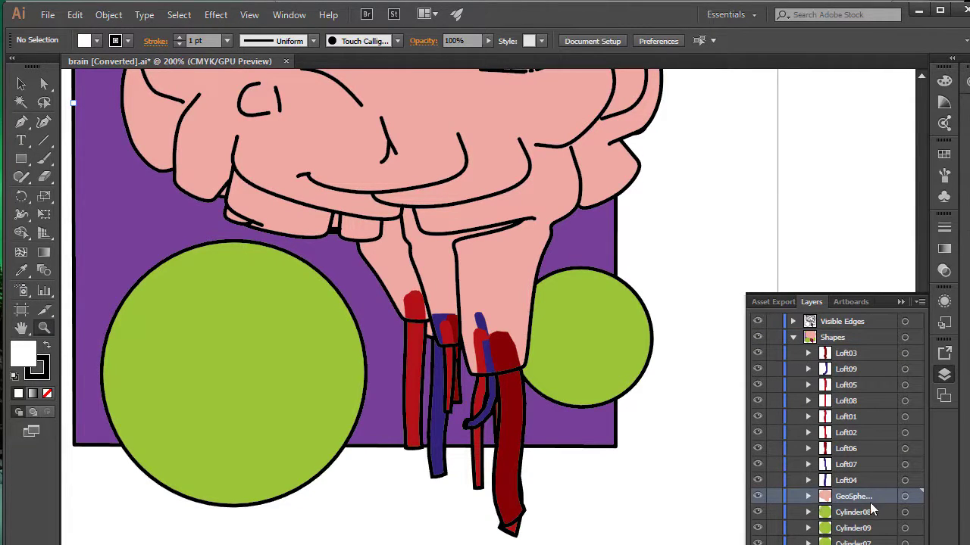
pyautogui.moveTo(845, 508)
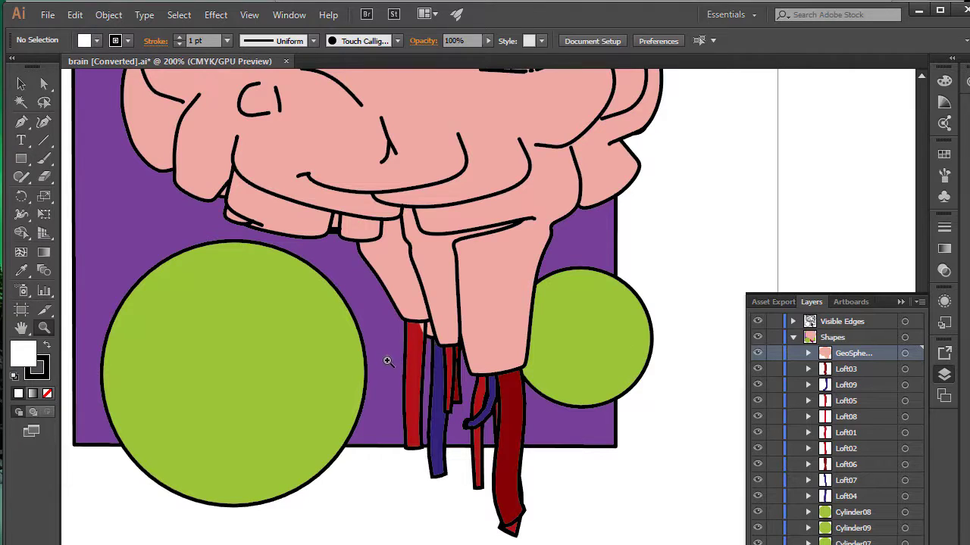
pyautogui.moveTo(394, 357)
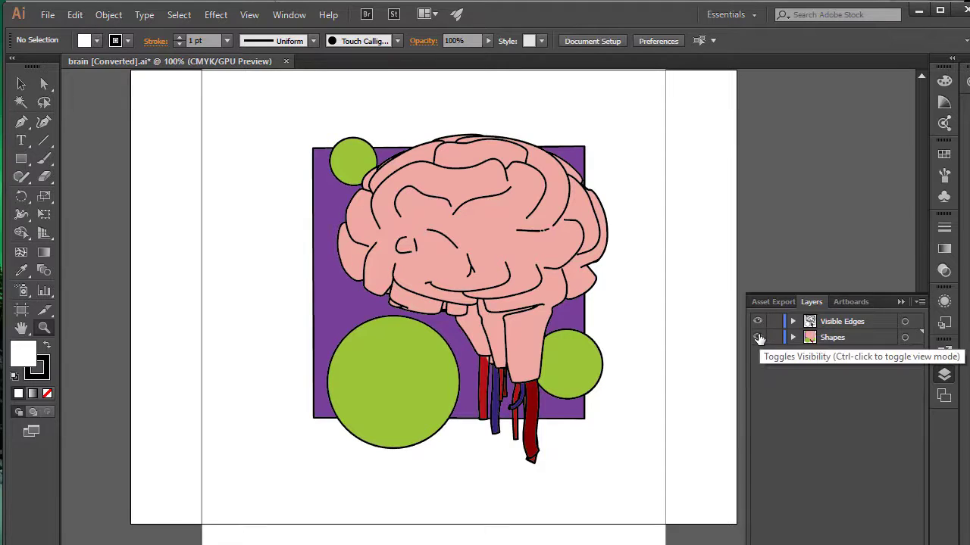
# - Hide the Shapes layer and stretch the lower-left circle outline into a tall, narrow oval
pyautogui.click(757, 337)
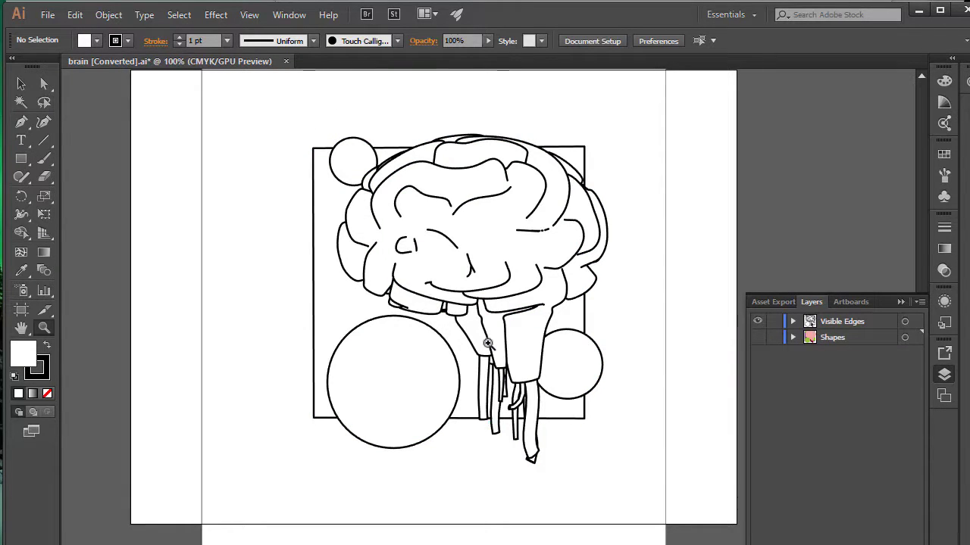
pyautogui.moveTo(383, 326)
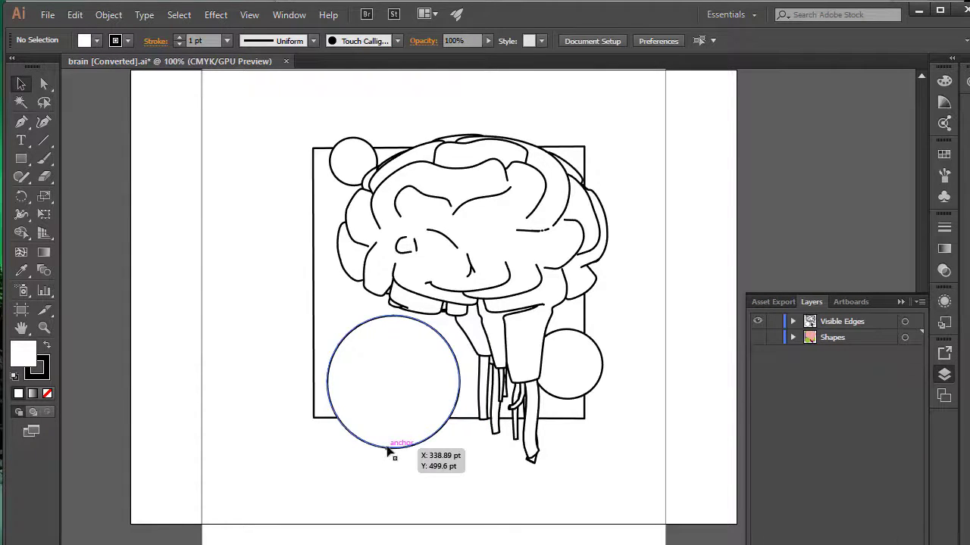
pyautogui.click(393, 379)
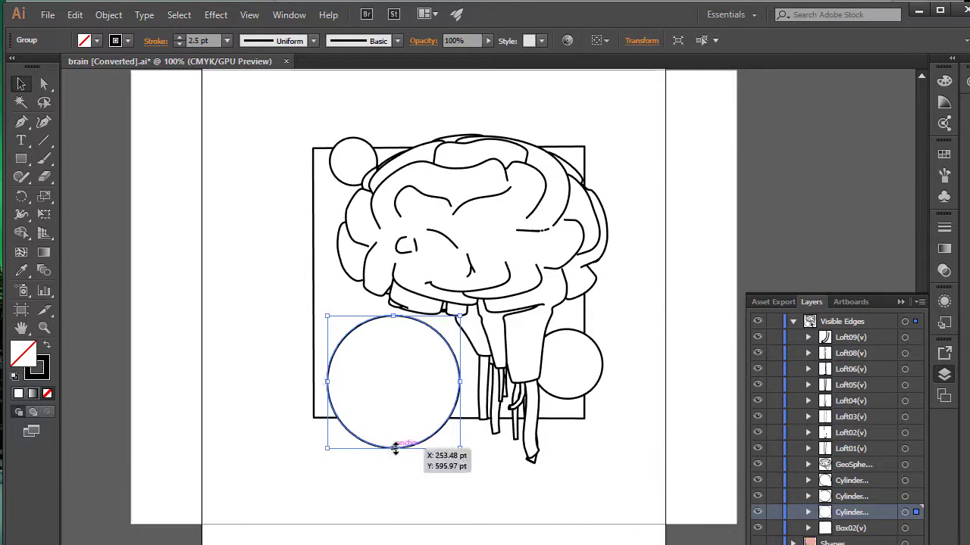
pyautogui.moveTo(394, 447); pyautogui.dragTo(393, 483)
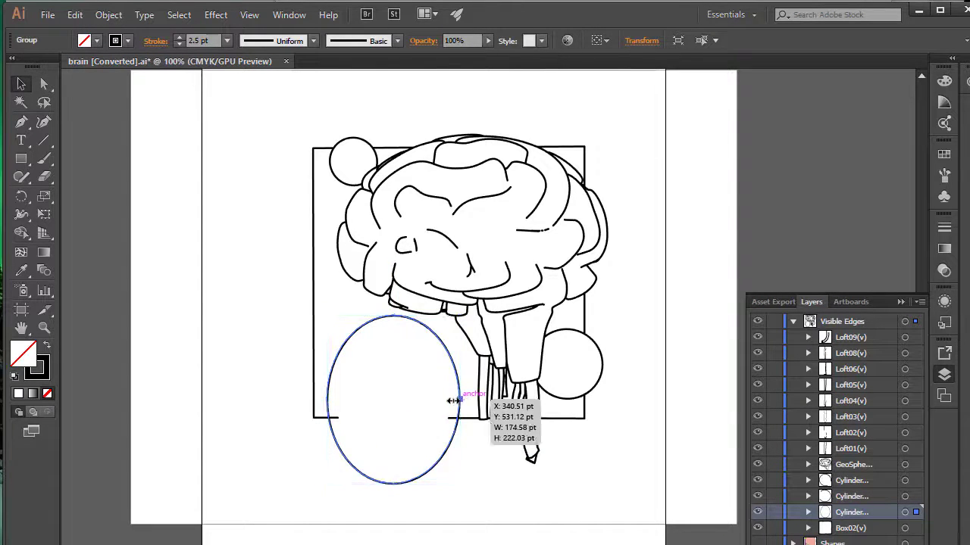
pyautogui.moveTo(454, 401); pyautogui.dragTo(331, 402)
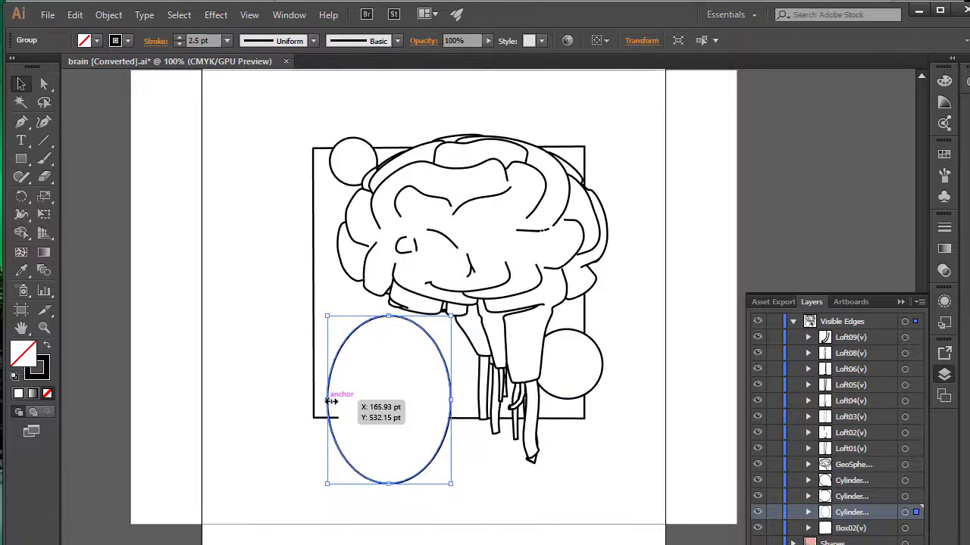
pyautogui.moveTo(328, 391)
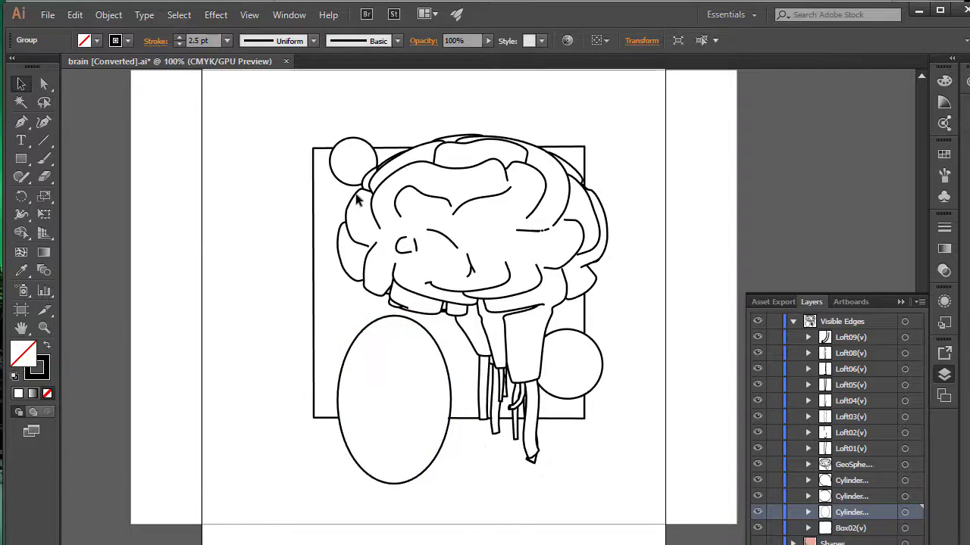
pyautogui.click(379, 455)
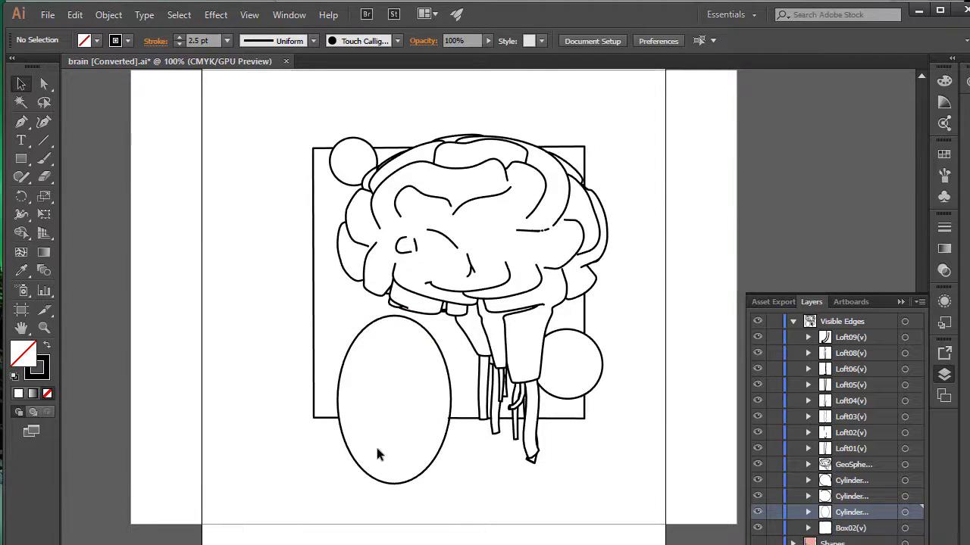
pyautogui.moveTo(170, 186)
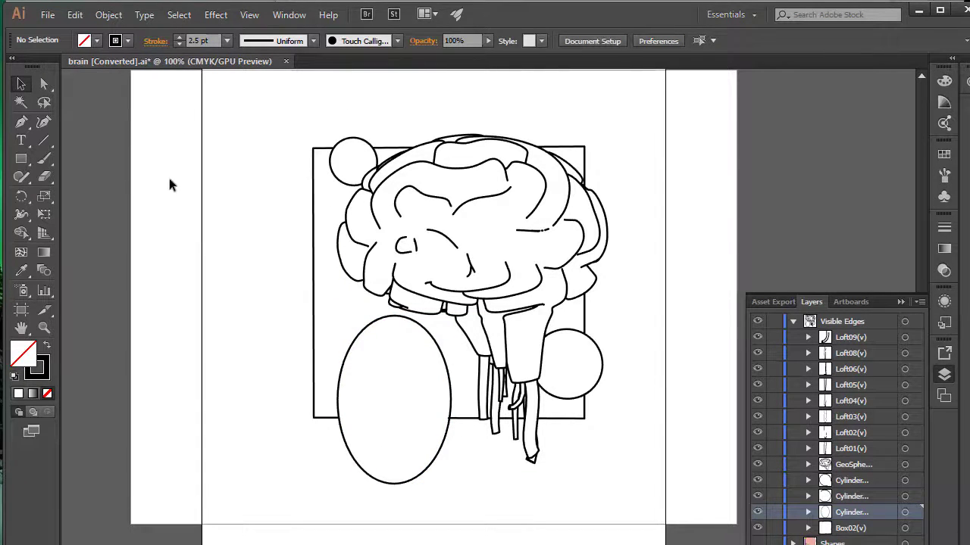
pyautogui.moveTo(669, 220)
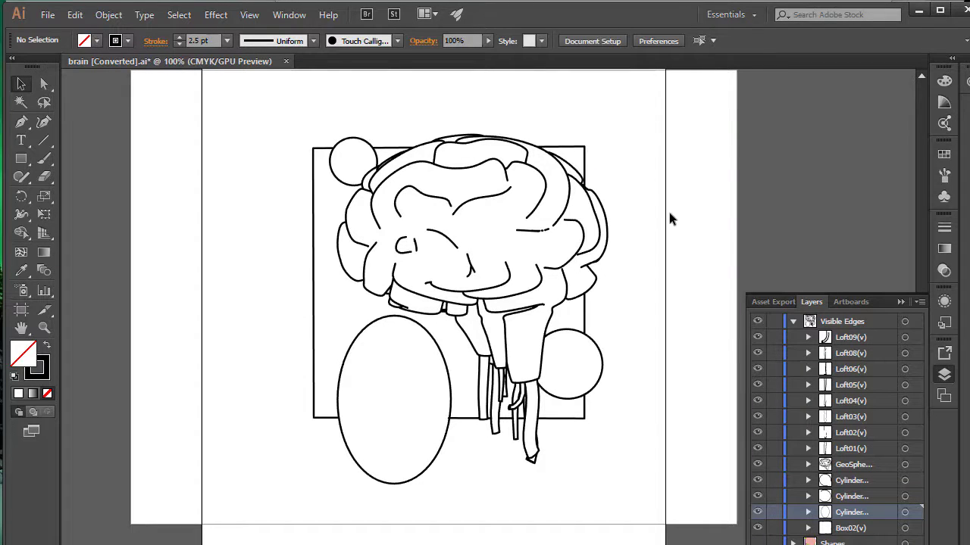
pyautogui.moveTo(639, 21)
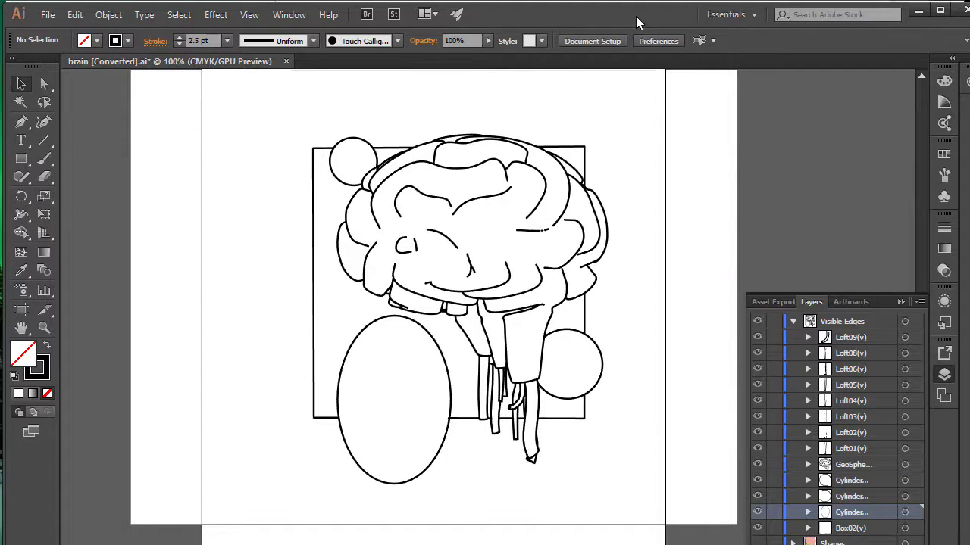